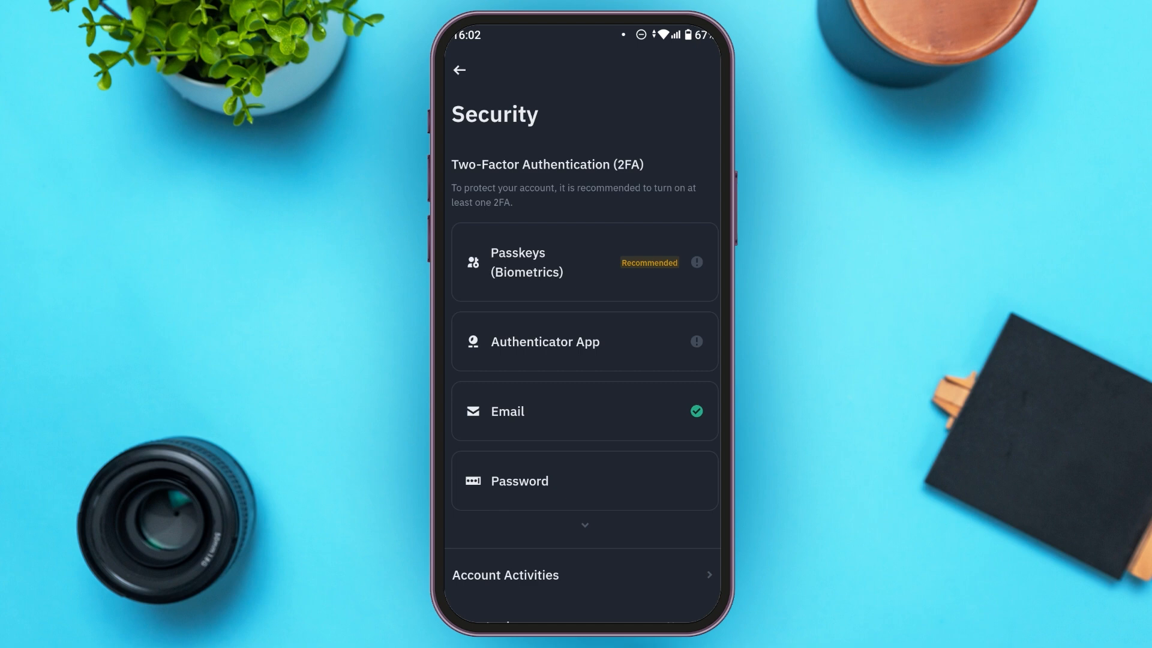
scroll(down, 3)
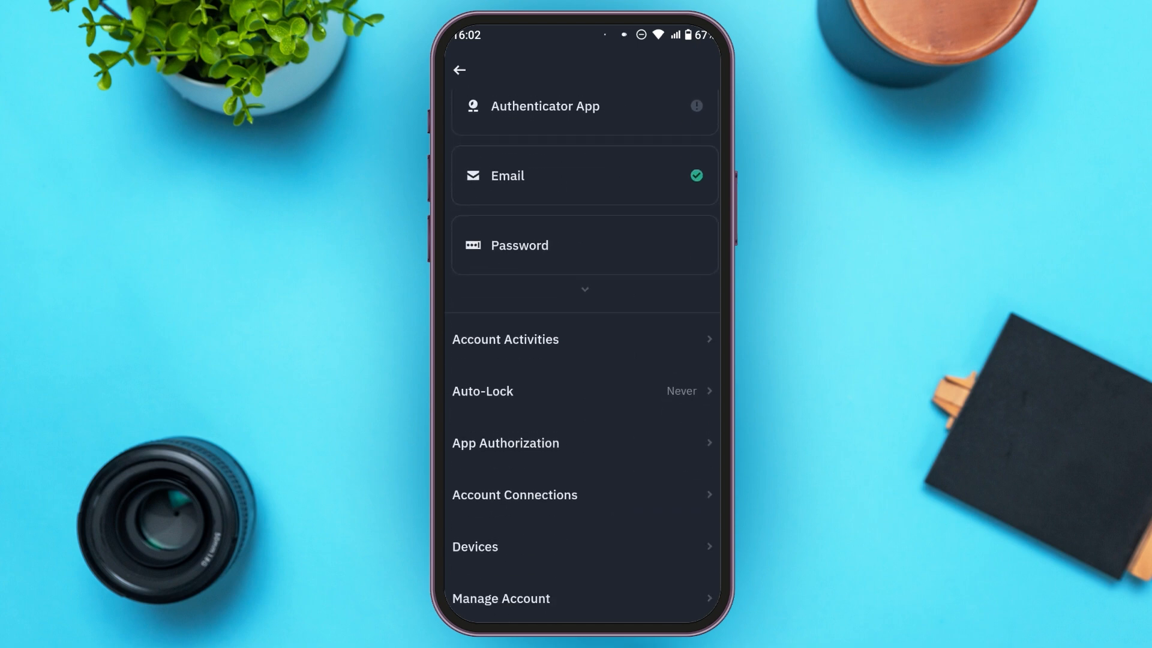